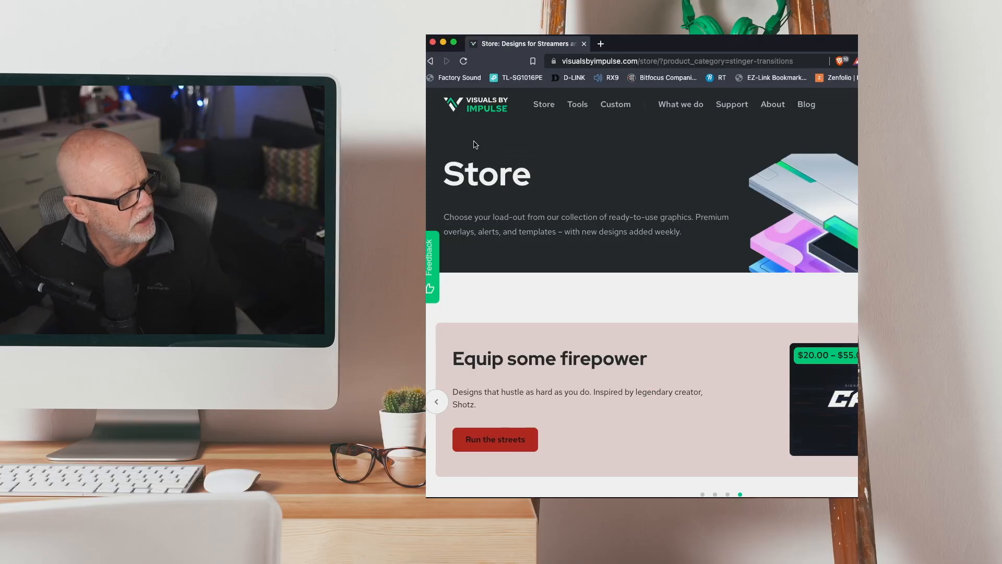
{"action": "mouse_move", "coordinate": [703, 296]}
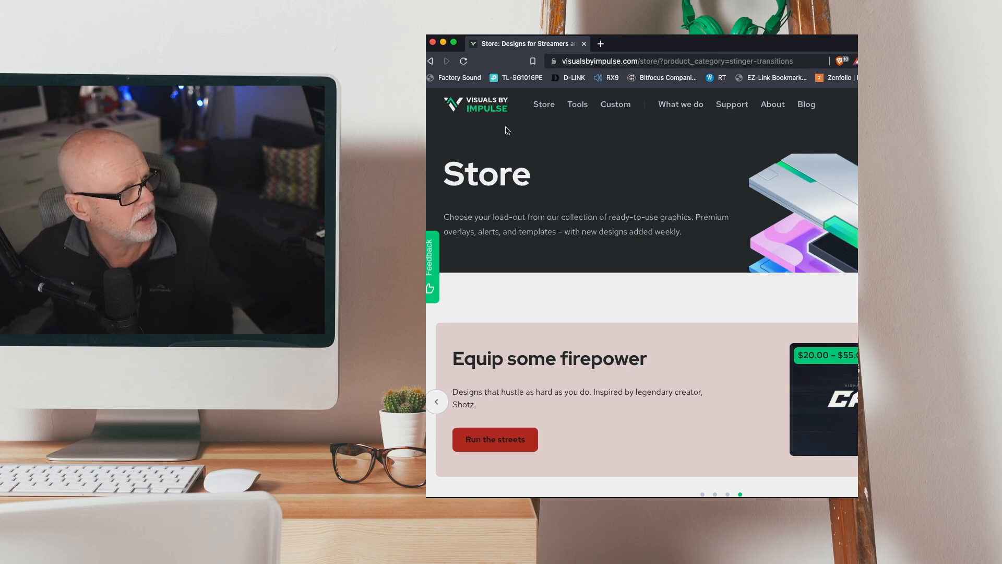
Filter the Visuals by Impulse store to Free items in the Stinger Transitions category.
{"action": "left_click", "coordinate": [543, 104]}
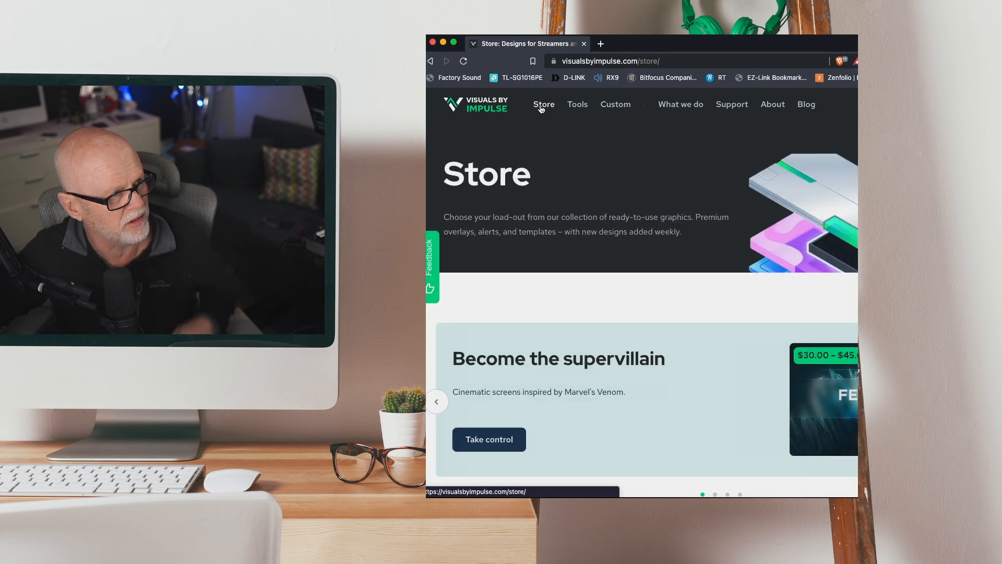
{"action": "scroll", "scroll_direction": "down", "scroll_amount": 3}
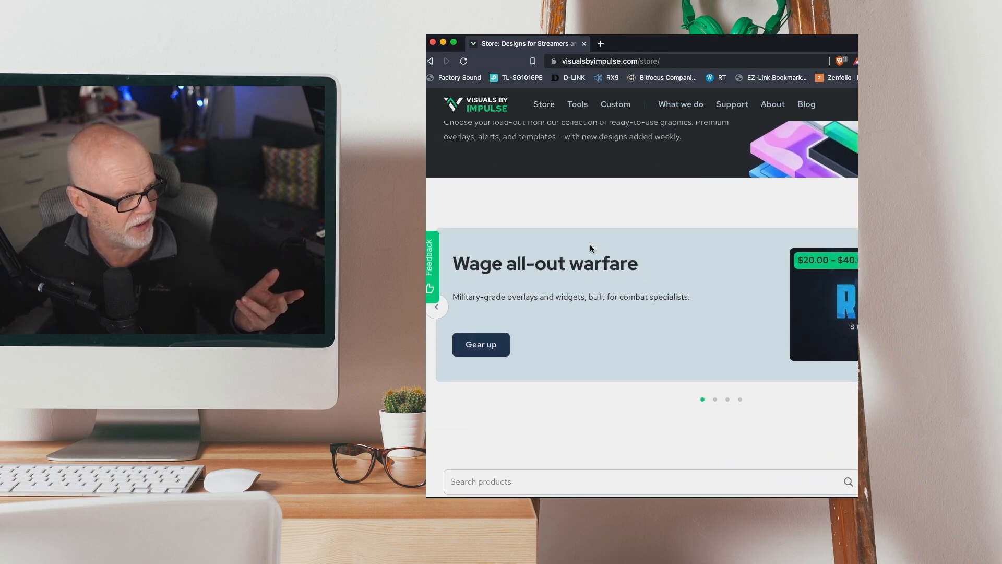
{"action": "scroll", "scroll_direction": "down", "scroll_amount": 3}
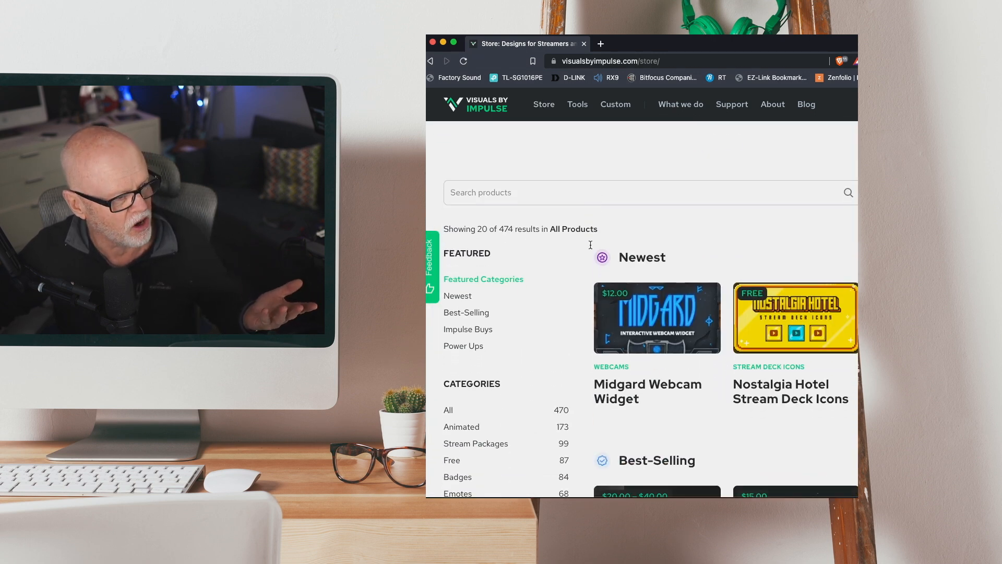
{"action": "scroll", "scroll_direction": "down", "scroll_amount": 3}
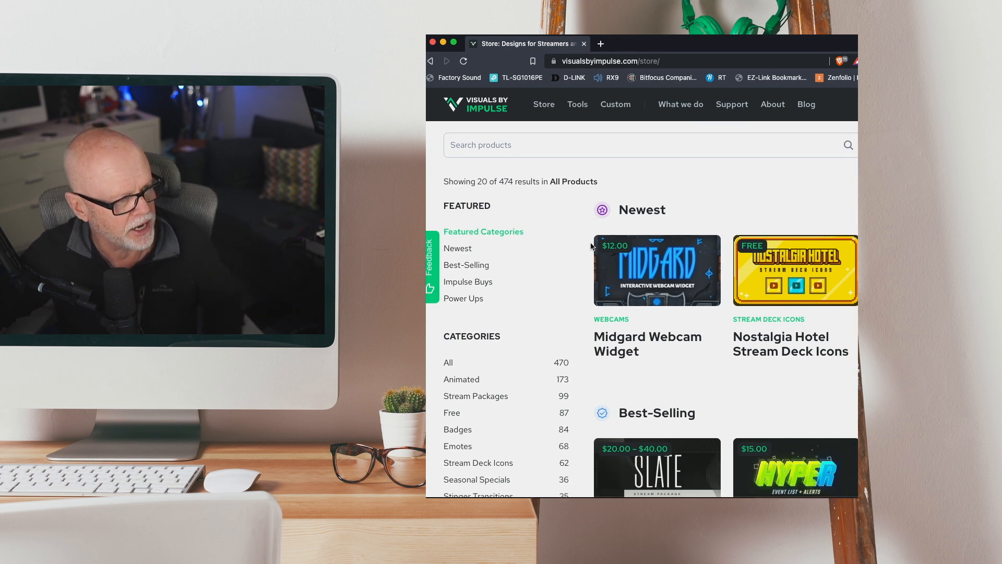
{"action": "scroll", "scroll_direction": "down", "scroll_amount": 3}
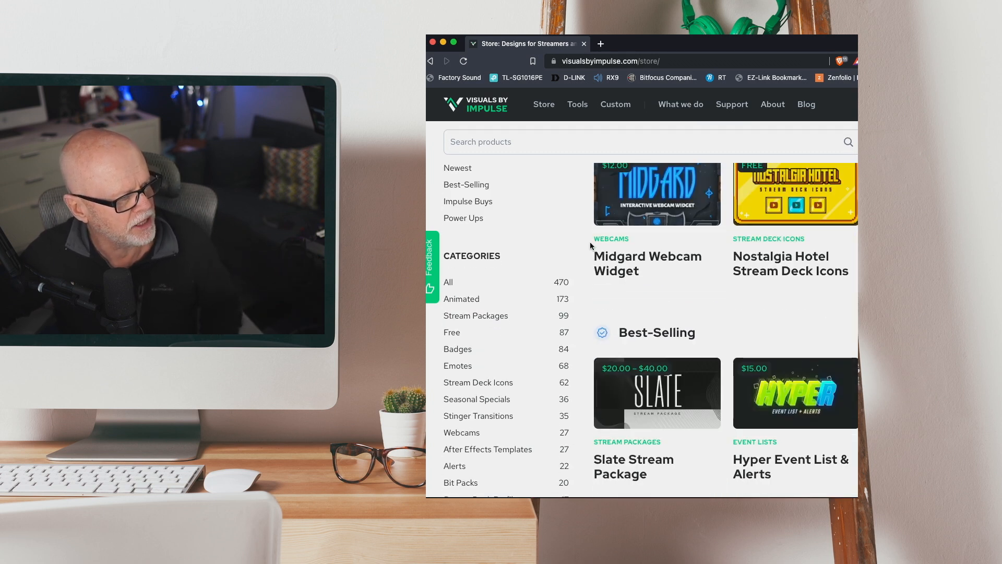
{"action": "scroll", "scroll_direction": "down", "scroll_amount": 3}
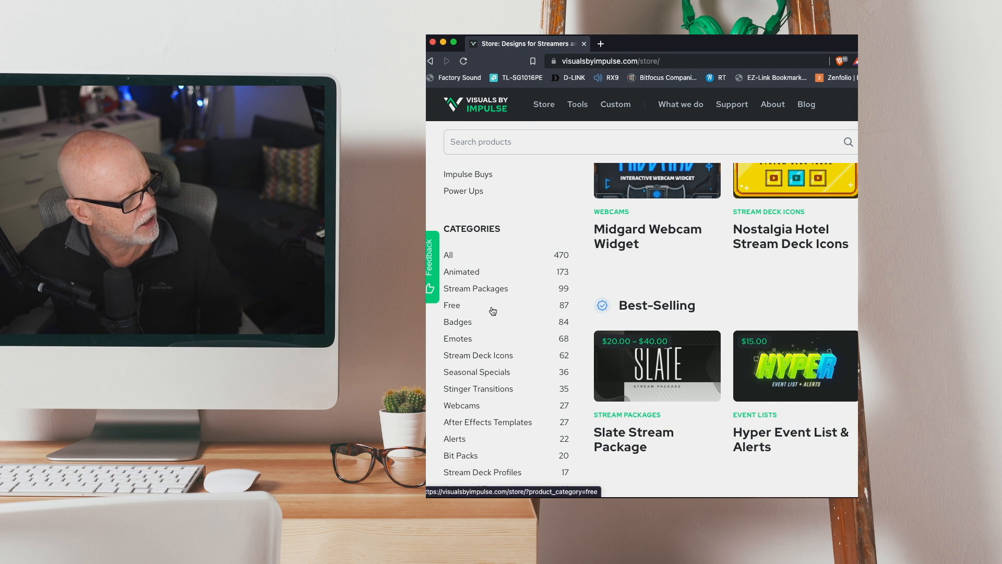
{"action": "left_click", "coordinate": [451, 305]}
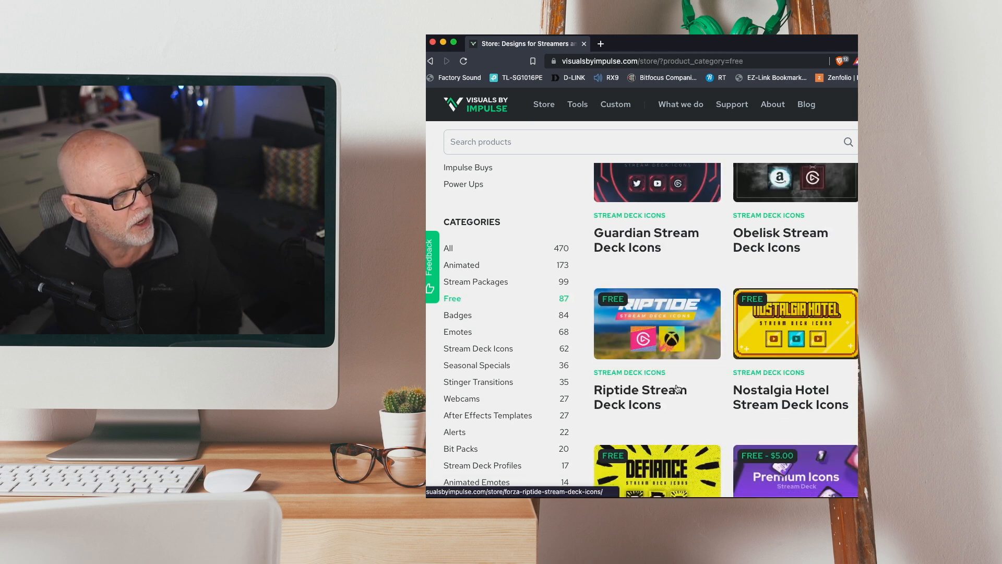
{"action": "scroll", "scroll_direction": "down", "scroll_amount": 3}
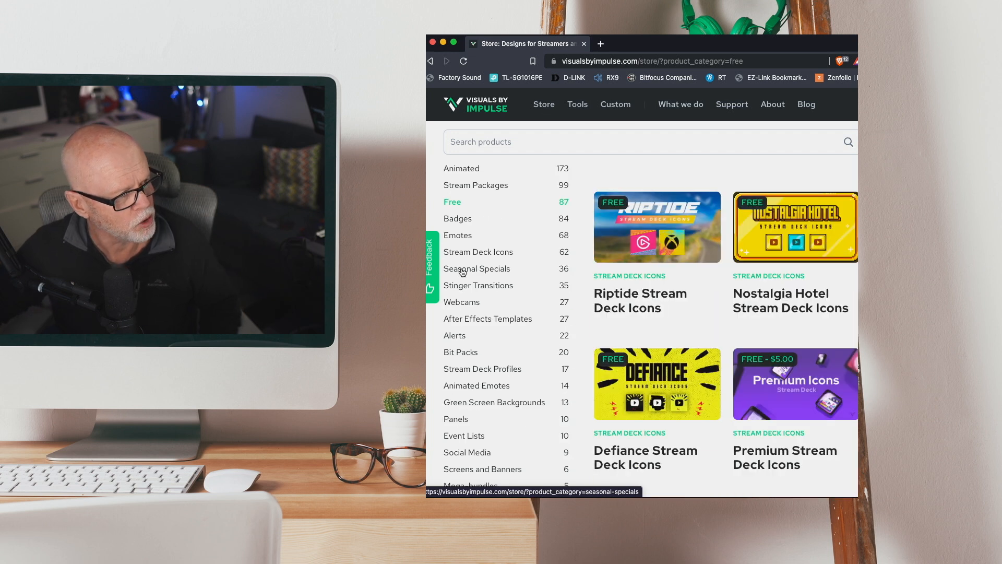
{"action": "mouse_move", "coordinate": [478, 285]}
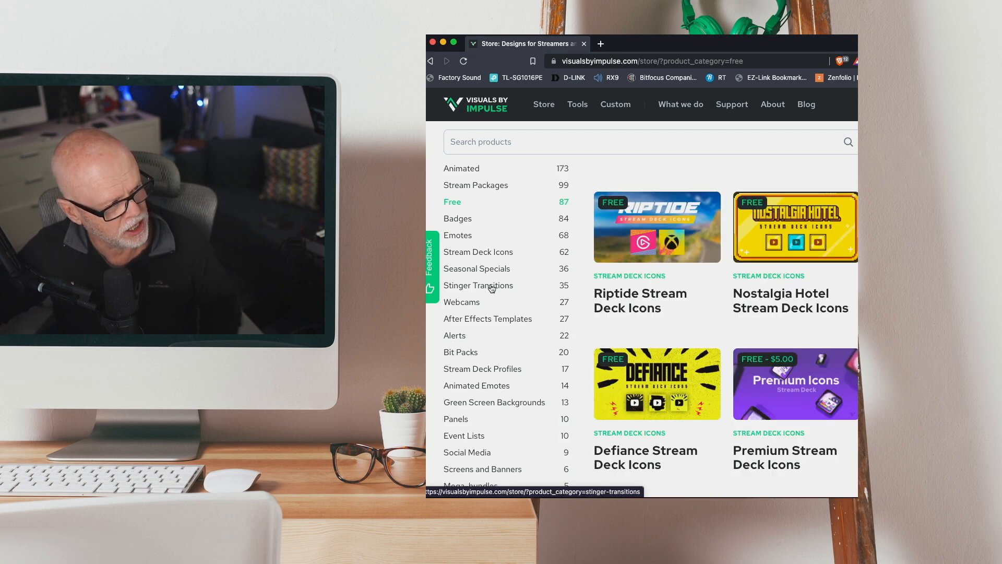
{"action": "left_click", "coordinate": [477, 285]}
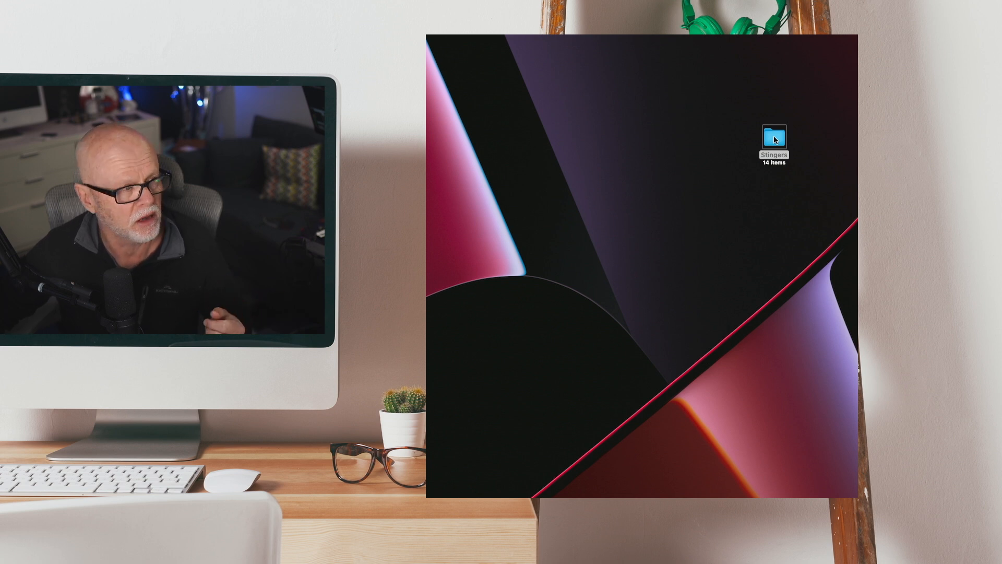
Open Stingers > Bubbly Reveal > MOV to reach the five color-variant .mov files.
{"action": "double_click", "coordinate": [773, 139]}
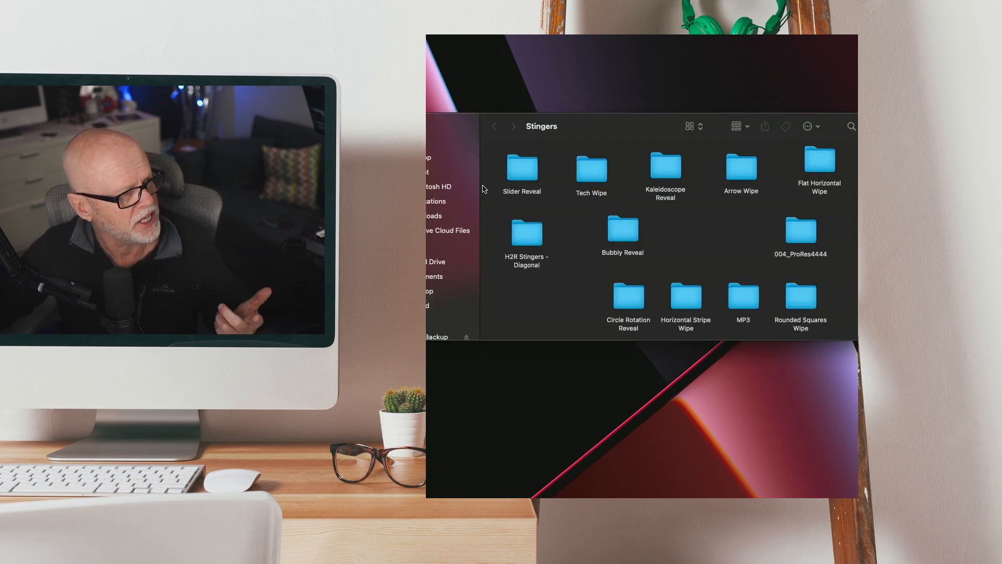
{"action": "scroll", "scroll_direction": "down", "scroll_amount": 3}
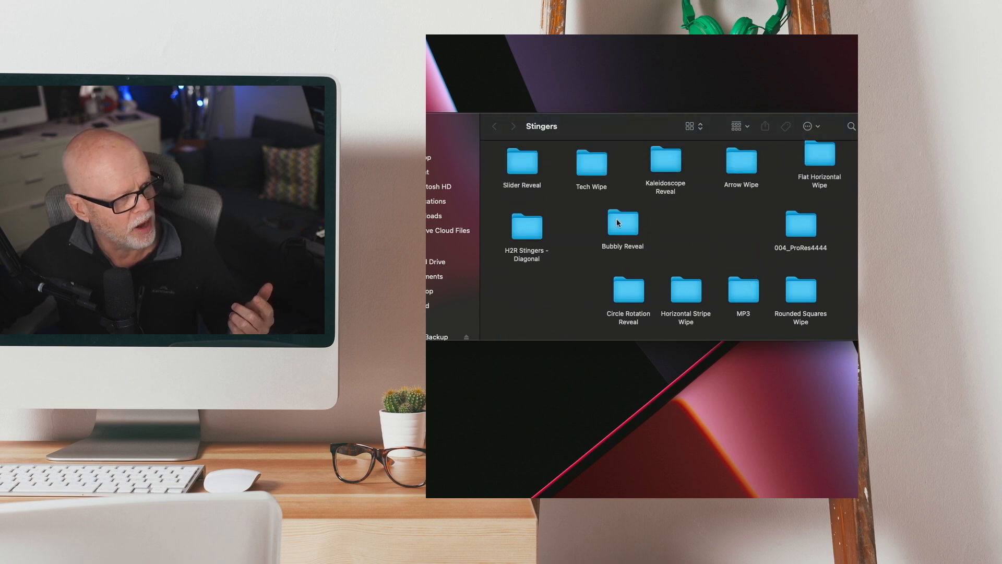
{"action": "double_click", "coordinate": [621, 223]}
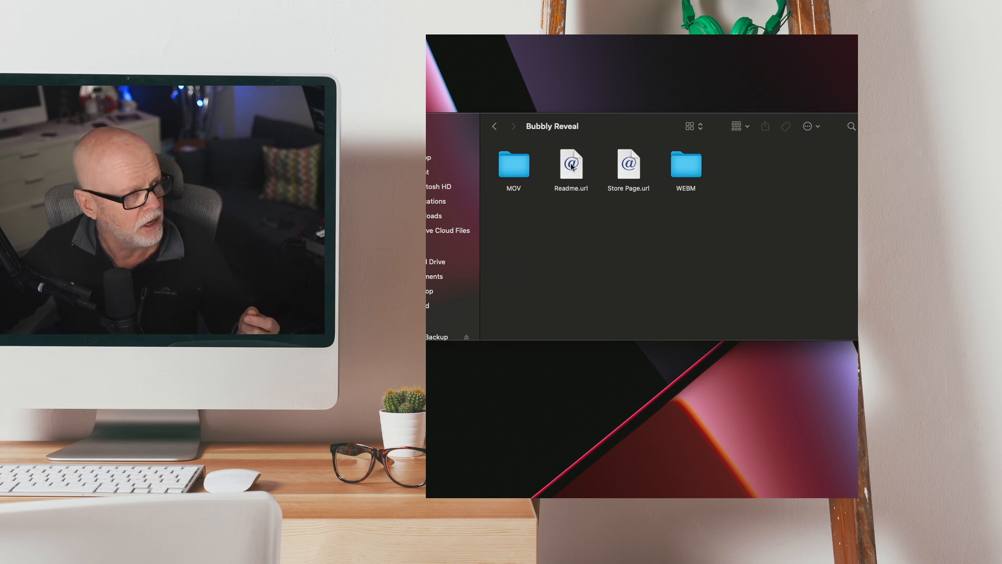
{"action": "double_click", "coordinate": [513, 164]}
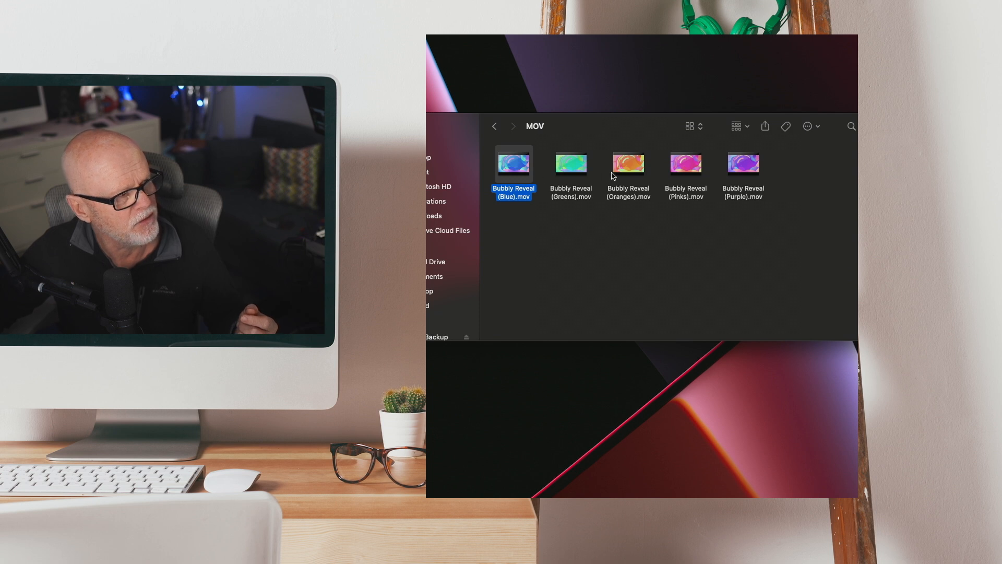
{"action": "mouse_move", "coordinate": [742, 163]}
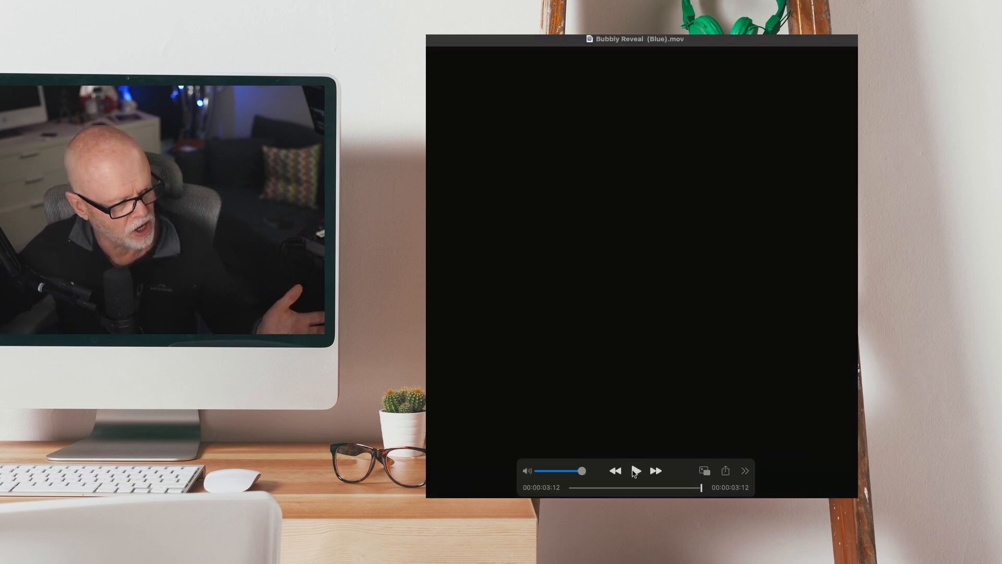
Play the blue Bubbly Reveal clip in QuickTime Player.
{"action": "left_click", "coordinate": [635, 470]}
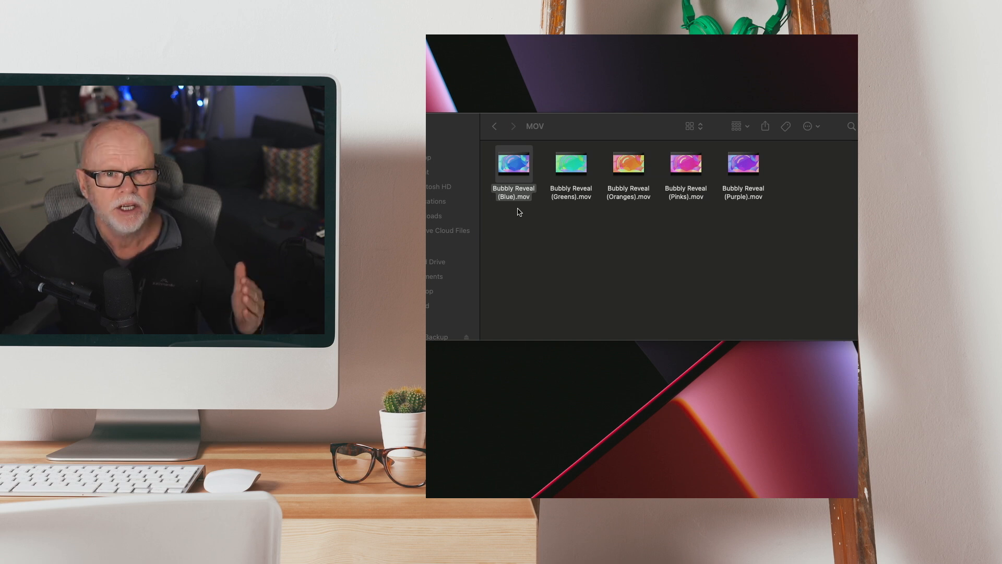
{"action": "mouse_move", "coordinate": [513, 164]}
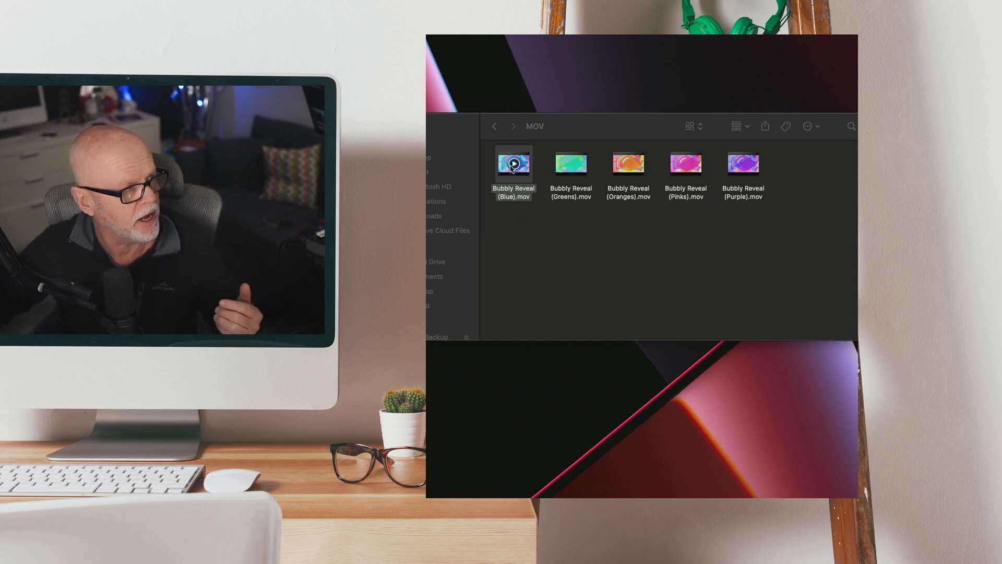
Open Bubbly Reveal (Blue).mov again from its right-click menu.
{"action": "right_click", "coordinate": [512, 162]}
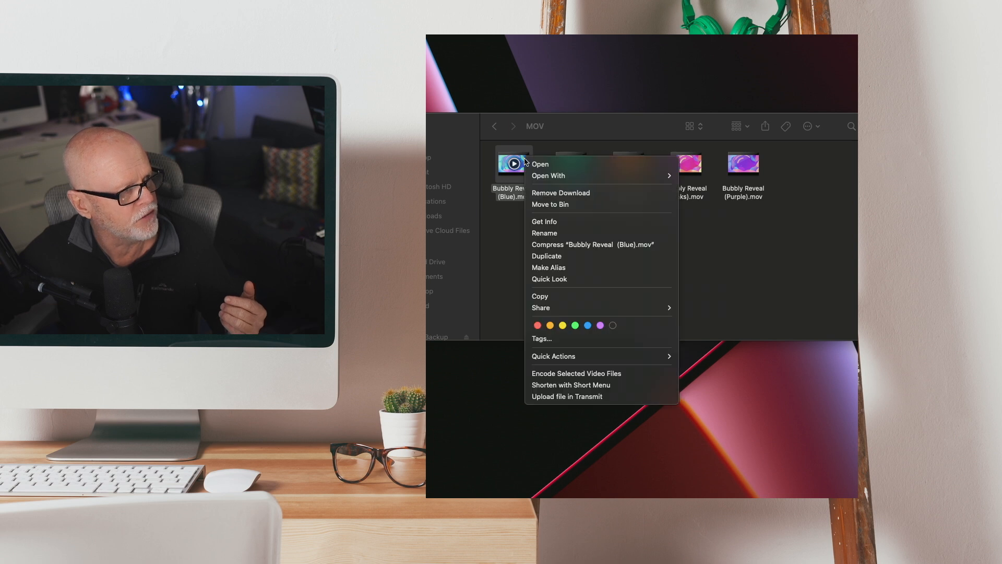
{"action": "left_click", "coordinate": [588, 231]}
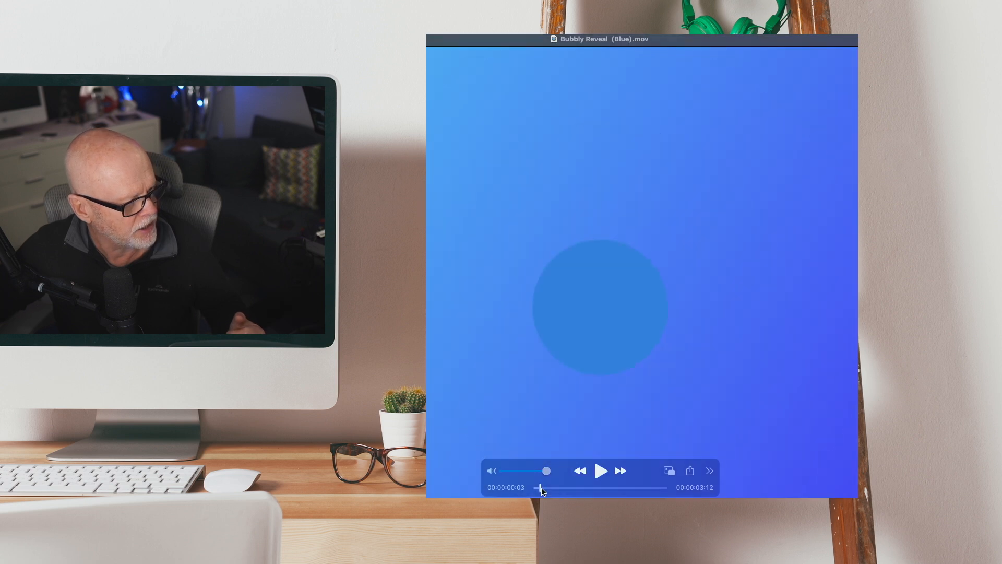
Scrub the QuickTime playhead through the blue clip's animation.
{"action": "left_click_drag", "start_coordinate": [539, 487], "coordinate": [561, 487]}
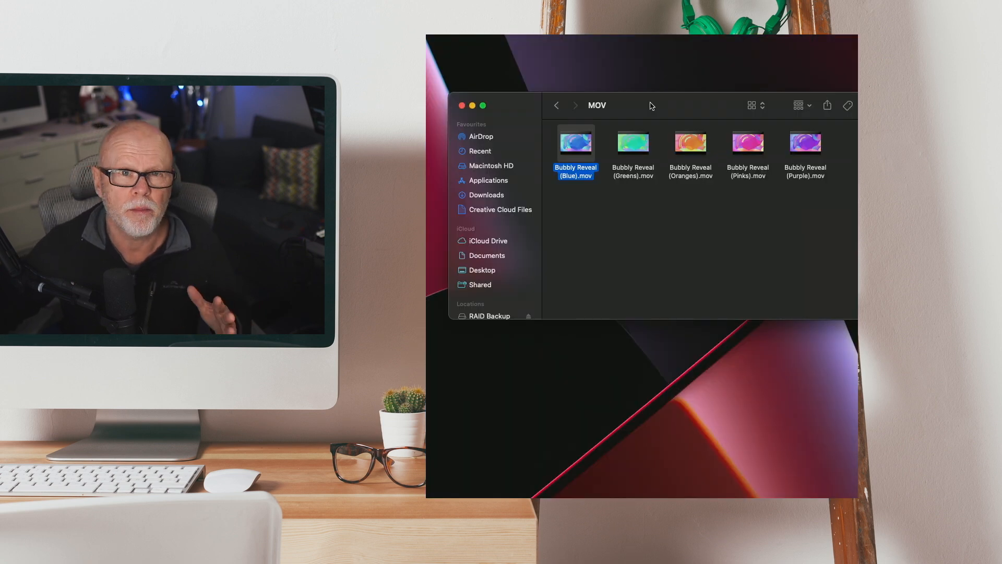
{"action": "mouse_move", "coordinate": [576, 167]}
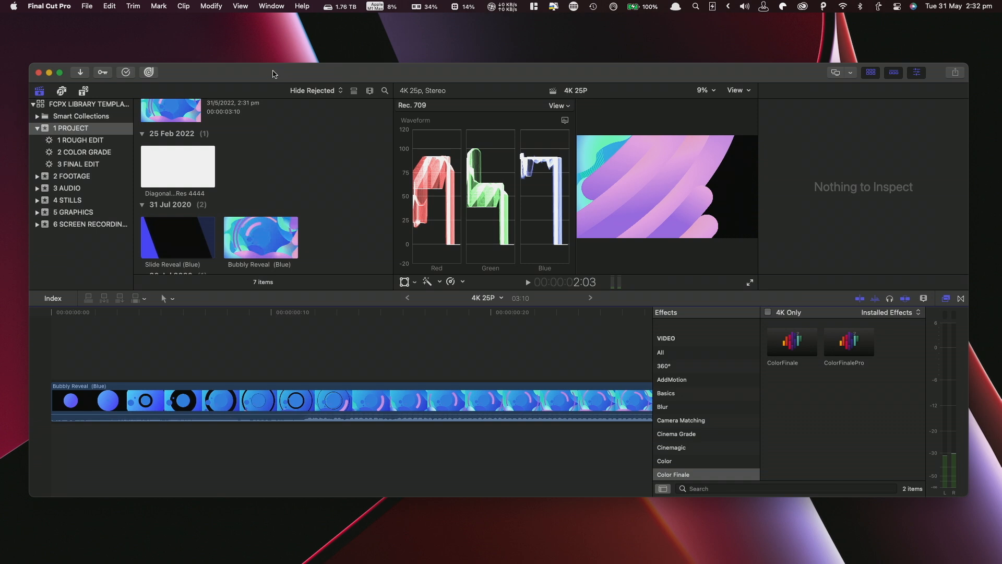
{"action": "mouse_move", "coordinate": [266, 72]}
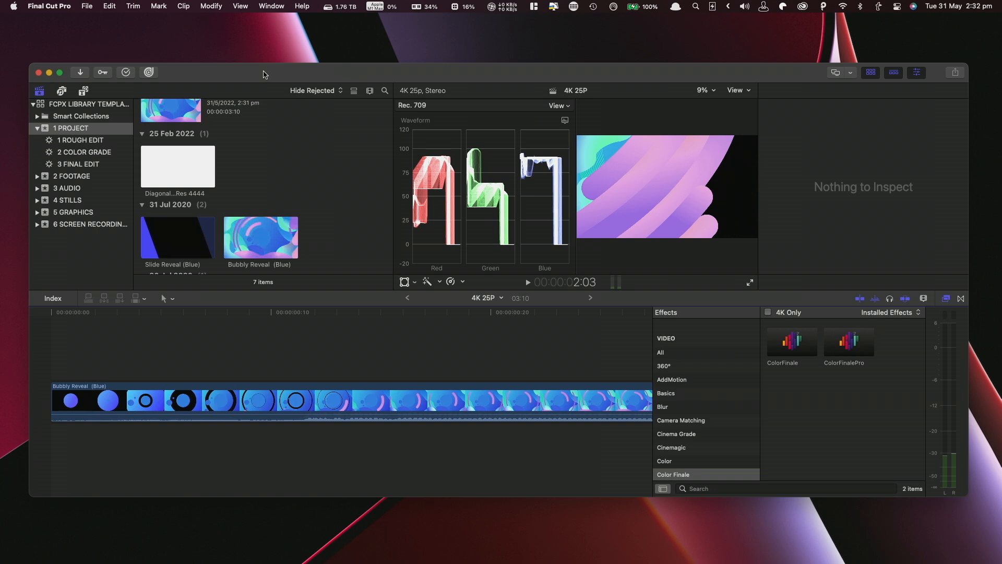
Move the playhead near the first frame of the Bubbly Reveal (Blue) clip.
{"action": "left_click", "coordinate": [204, 401]}
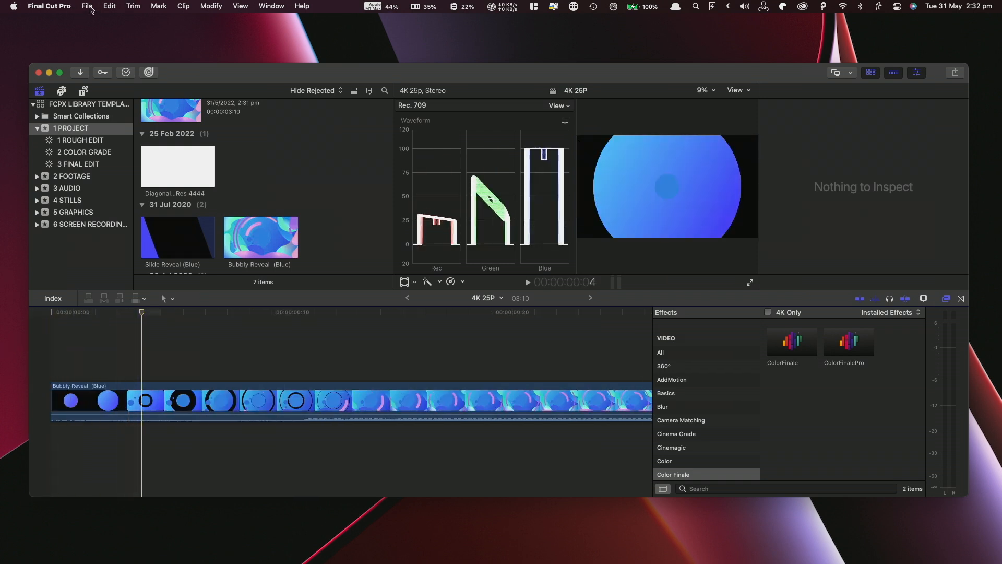
Choose File > Share > Add Destination to show the Destinations settings.
{"action": "left_click", "coordinate": [86, 6]}
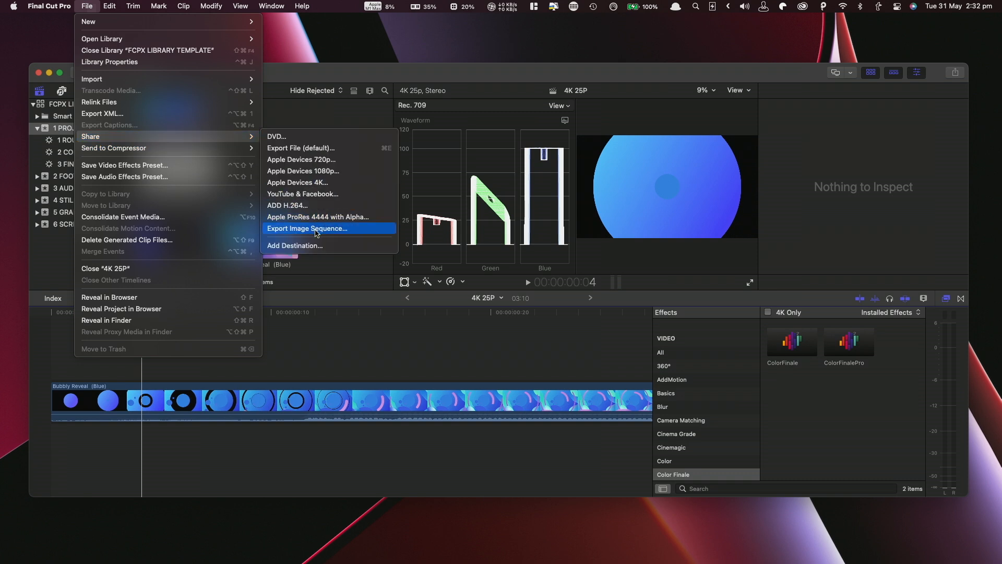
{"action": "mouse_move", "coordinate": [316, 249]}
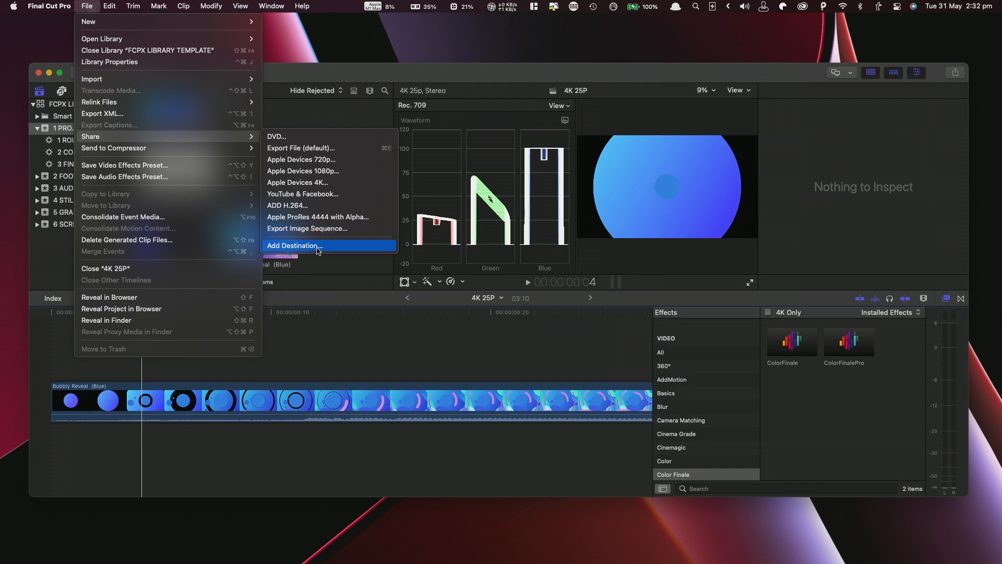
{"action": "left_click", "coordinate": [294, 245]}
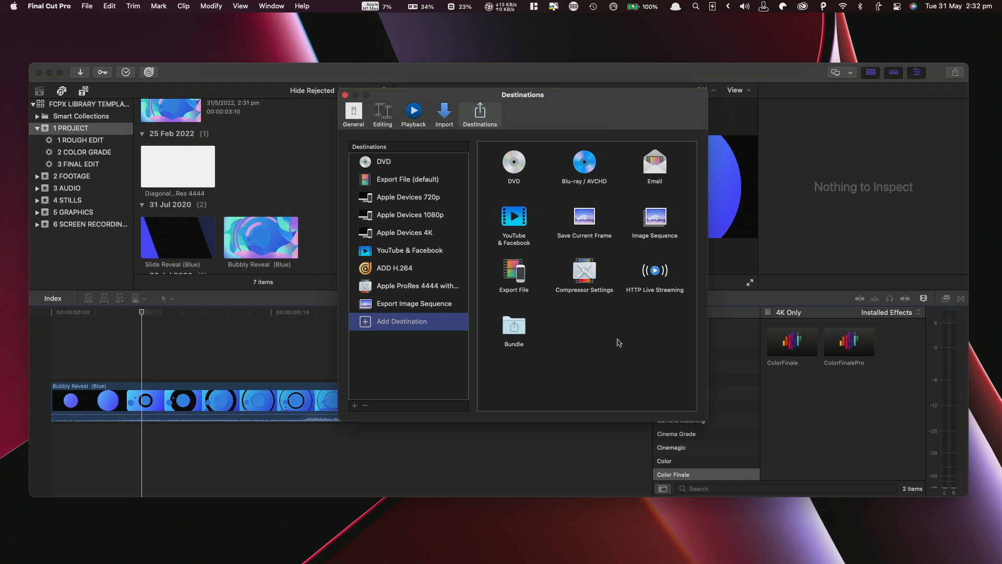
{"action": "left_click", "coordinate": [348, 94]}
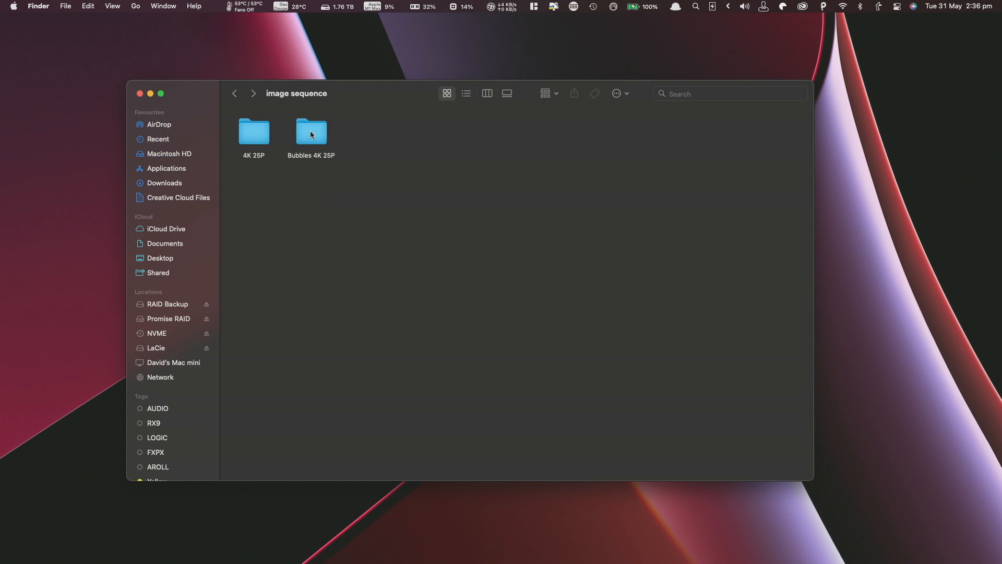
{"action": "mouse_move", "coordinate": [318, 139]}
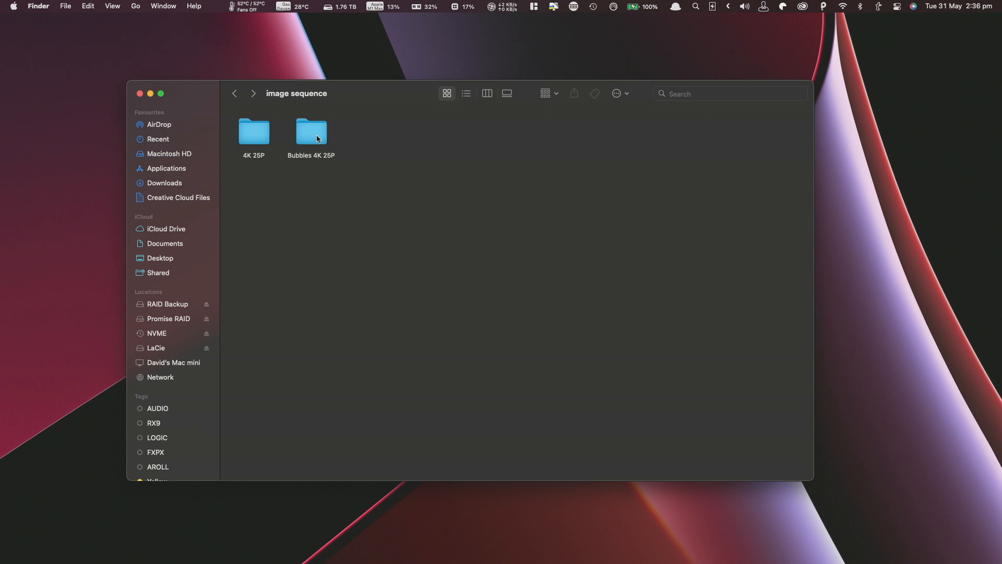
Open the Bubbles 4K 25P folder and scroll through its numbered PNG frames.
{"action": "left_click", "coordinate": [311, 131]}
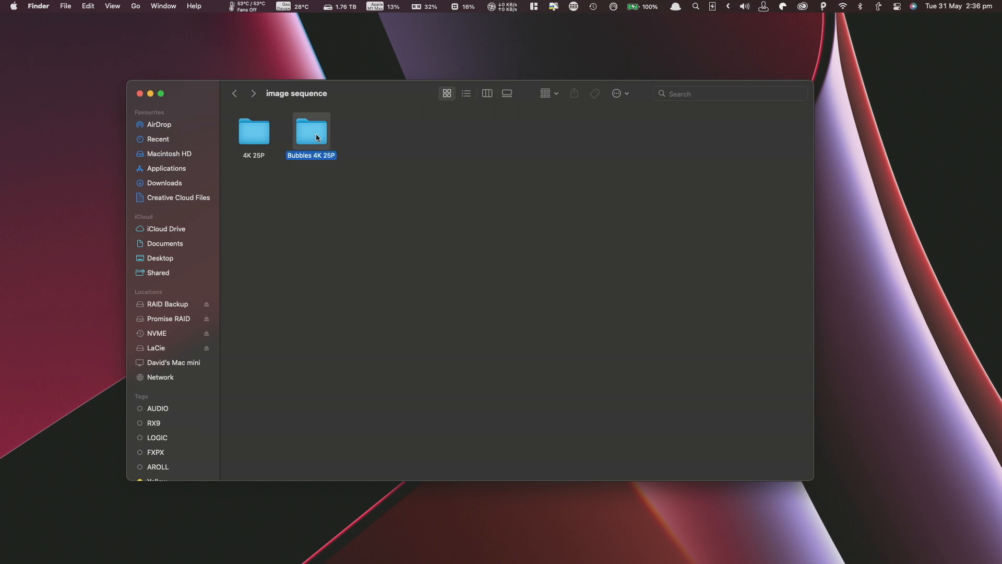
{"action": "double_click", "coordinate": [310, 131]}
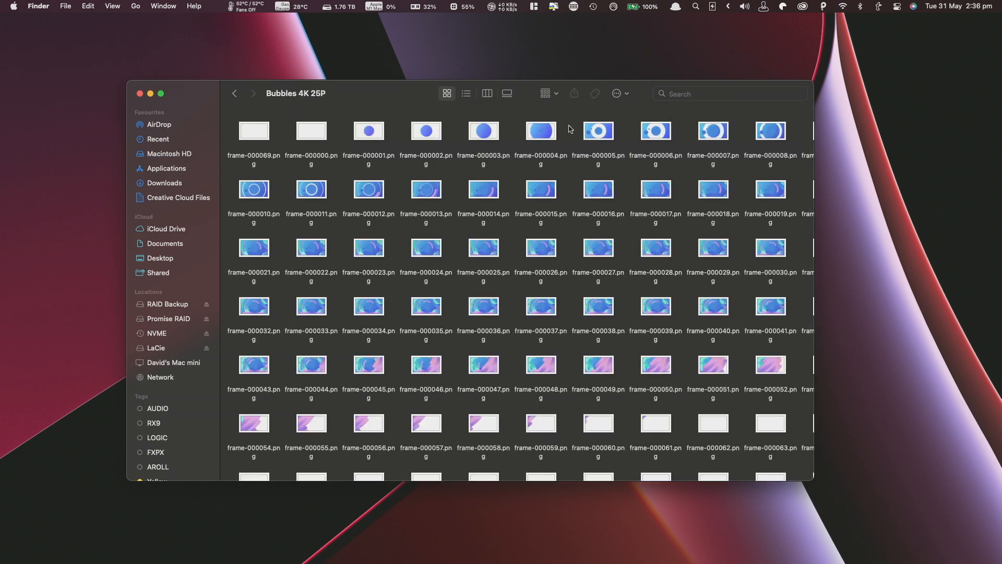
{"action": "scroll", "scroll_direction": "down", "scroll_amount": 3}
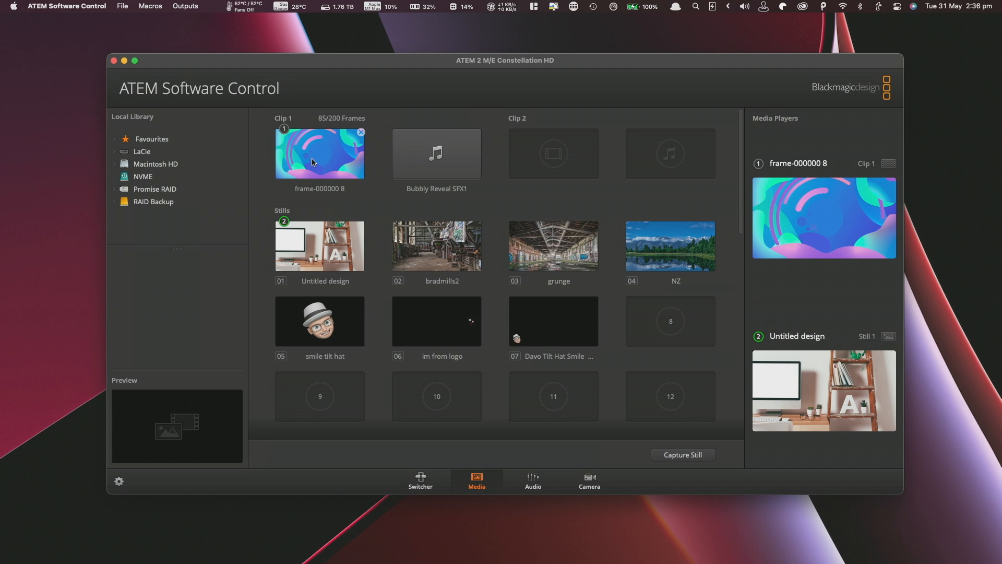
{"action": "mouse_move", "coordinate": [428, 153]}
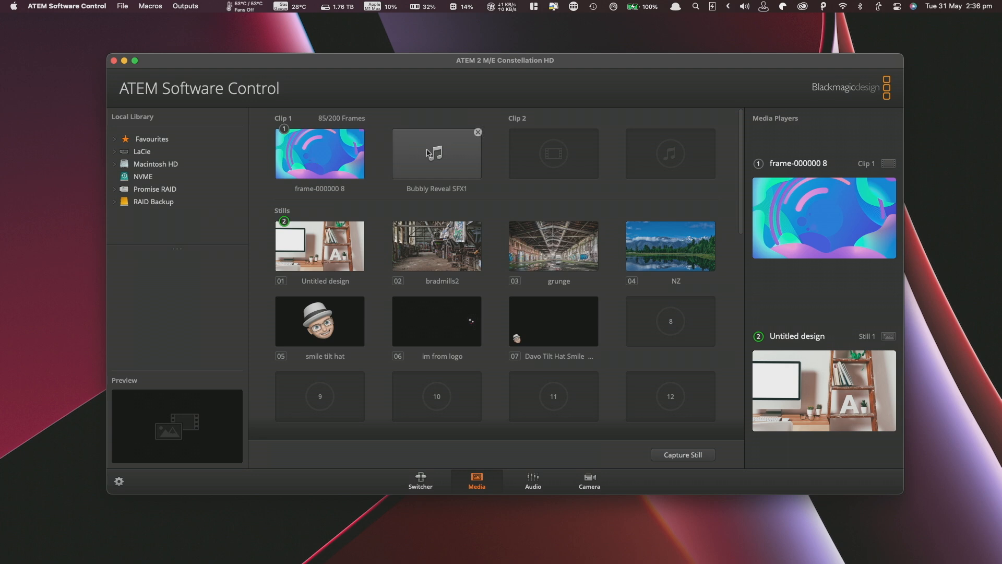
{"action": "mouse_move", "coordinate": [412, 157]}
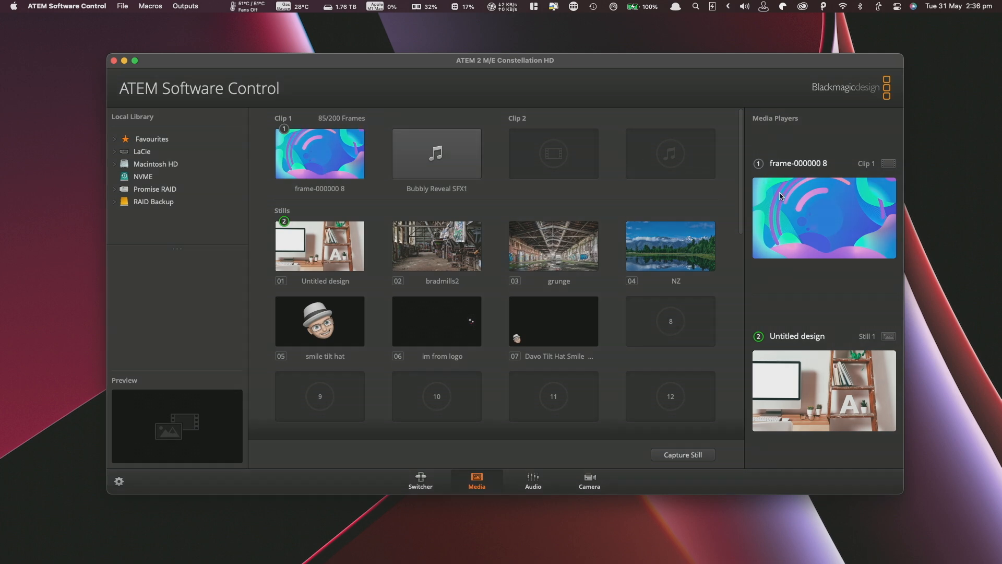
{"action": "mouse_move", "coordinate": [822, 231]}
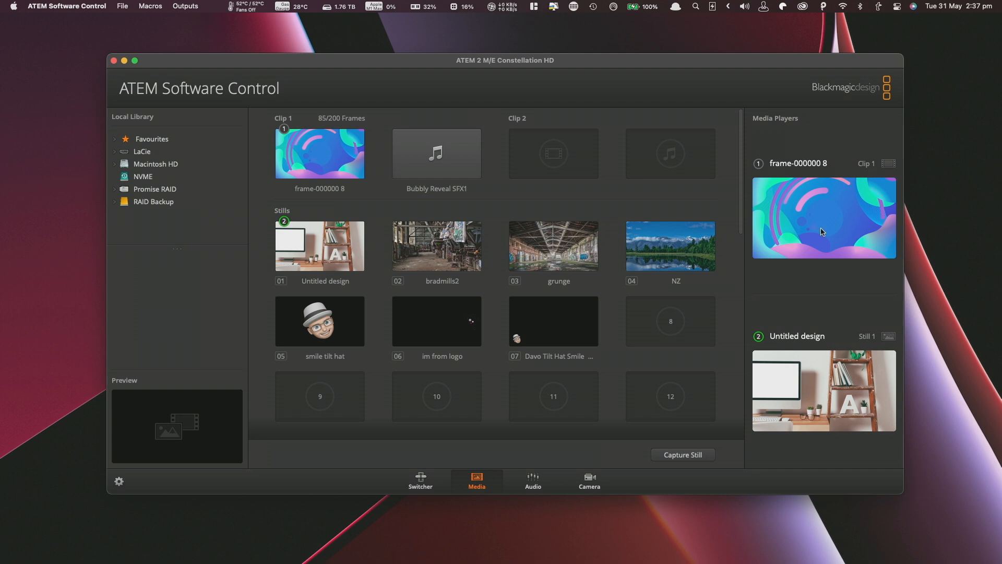
{"action": "mouse_move", "coordinate": [814, 218]}
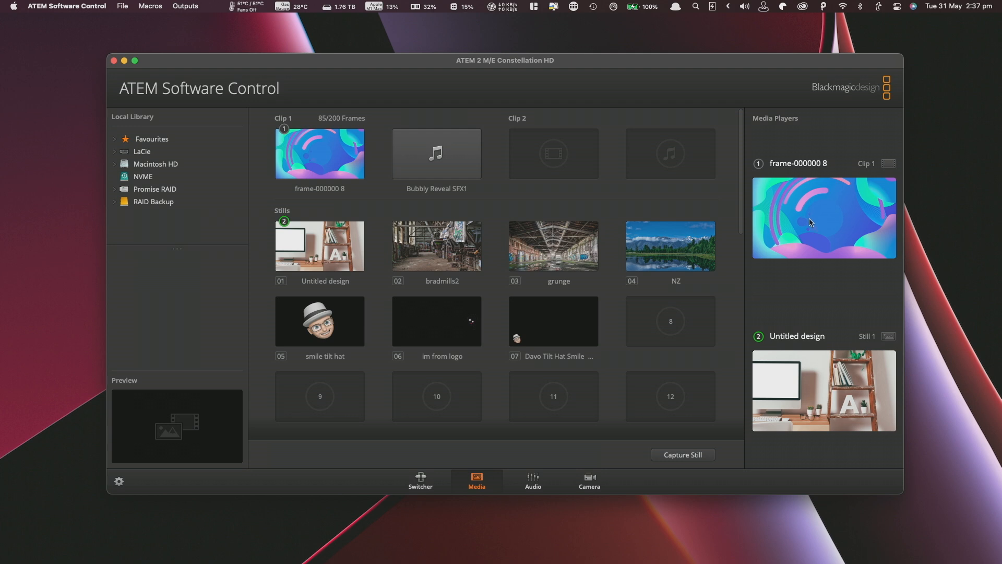
{"action": "mouse_move", "coordinate": [313, 472]}
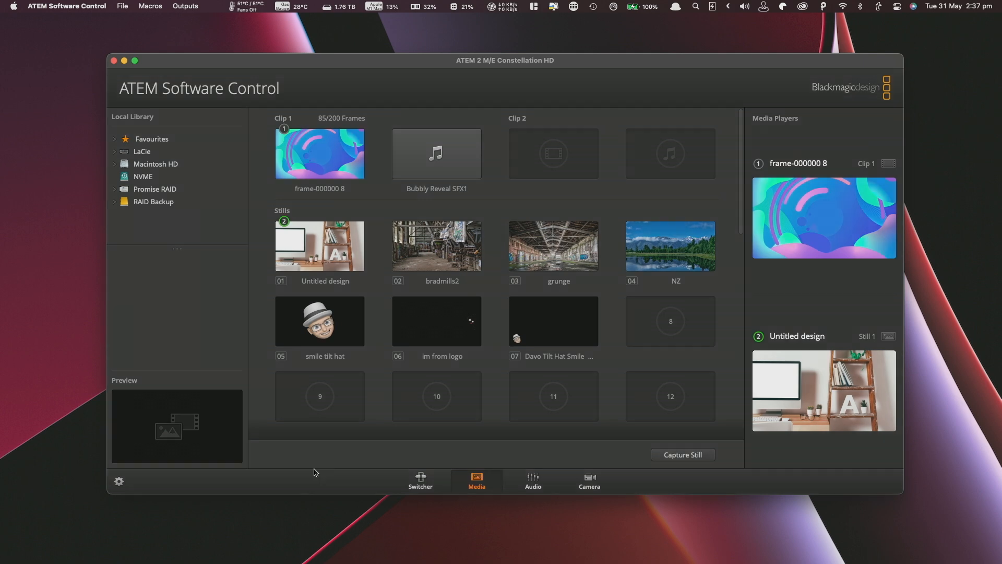
Switch ATEM Software Control to the Switcher page.
{"action": "left_click", "coordinate": [420, 480]}
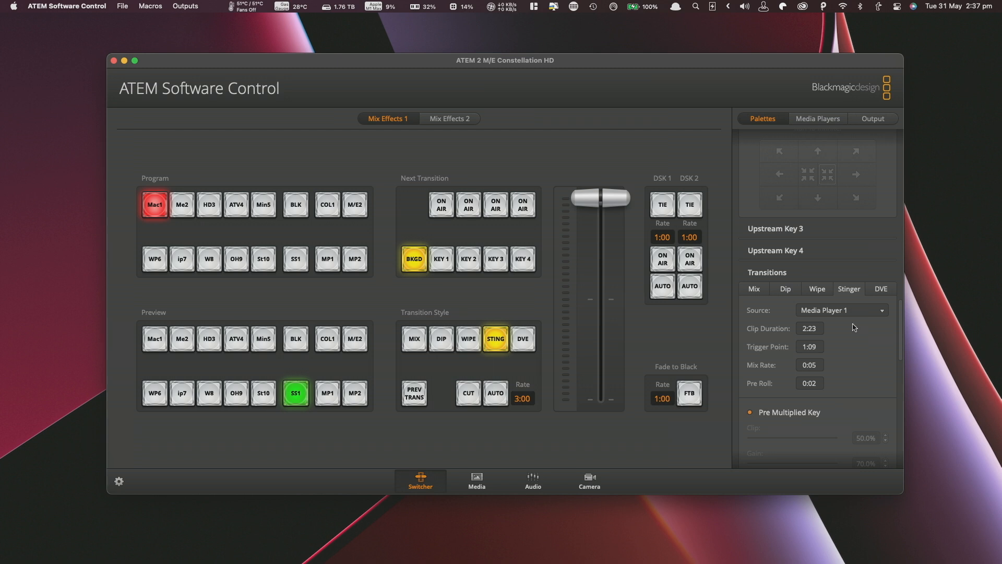
{"action": "mouse_move", "coordinate": [833, 337]}
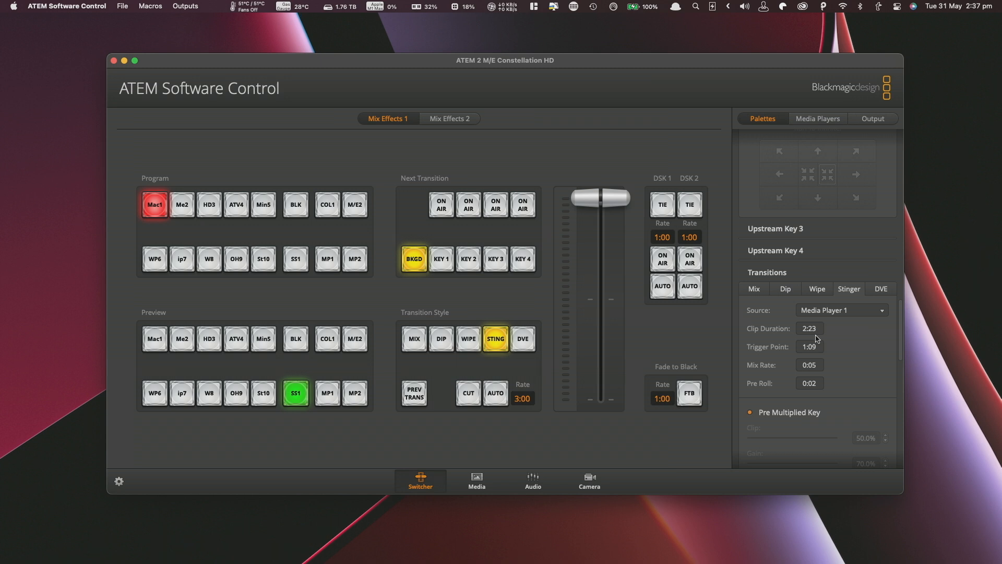
{"action": "mouse_move", "coordinate": [820, 356]}
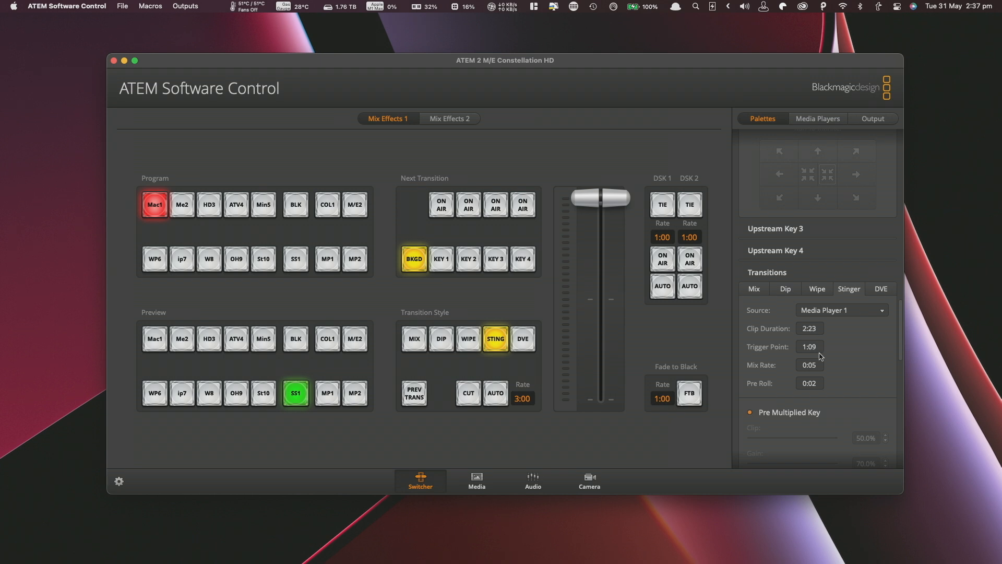
{"action": "mouse_move", "coordinate": [501, 345]}
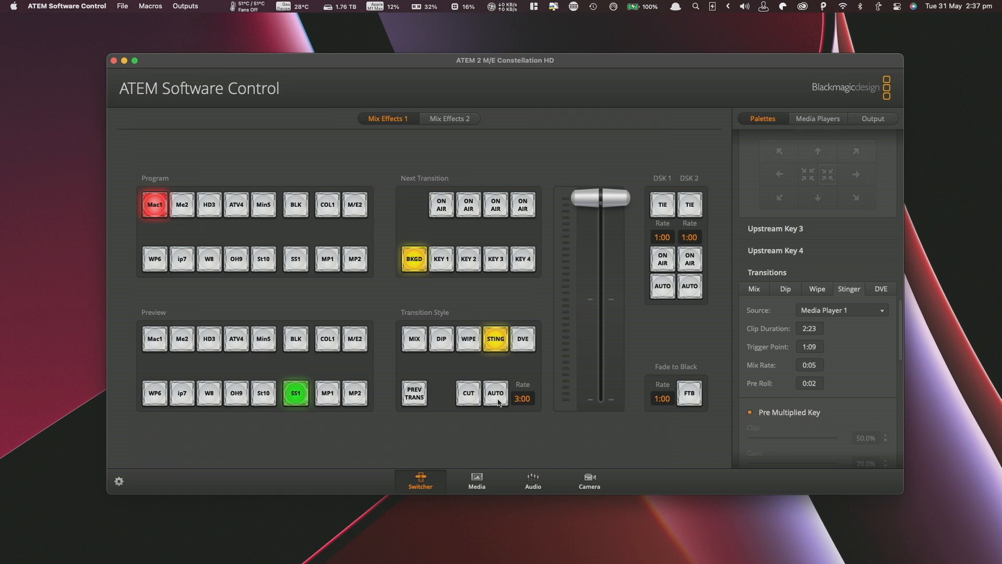
Run the Sting transition with AUTO, taking SS1 to program.
{"action": "left_click", "coordinate": [495, 392]}
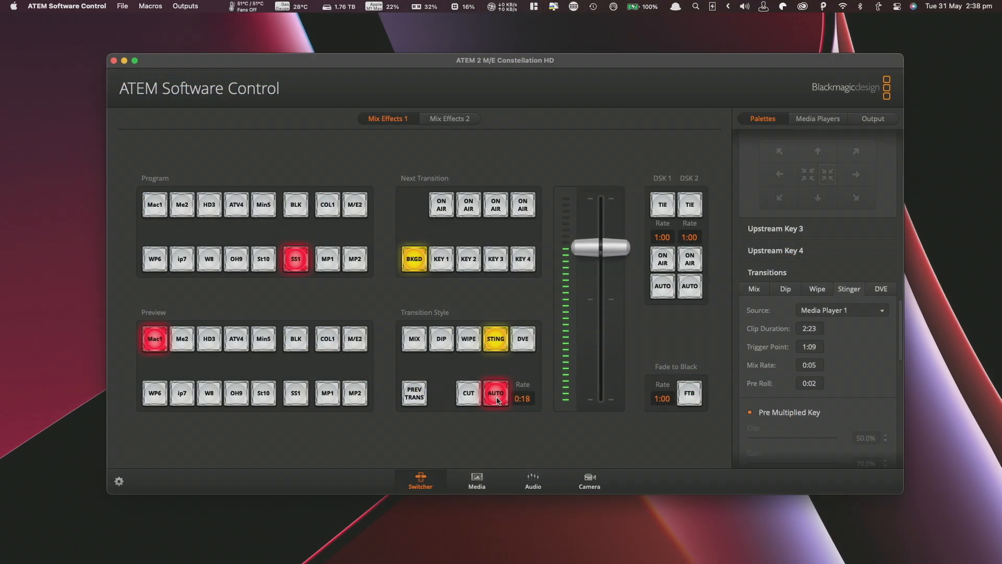
{"action": "left_click", "coordinate": [495, 393]}
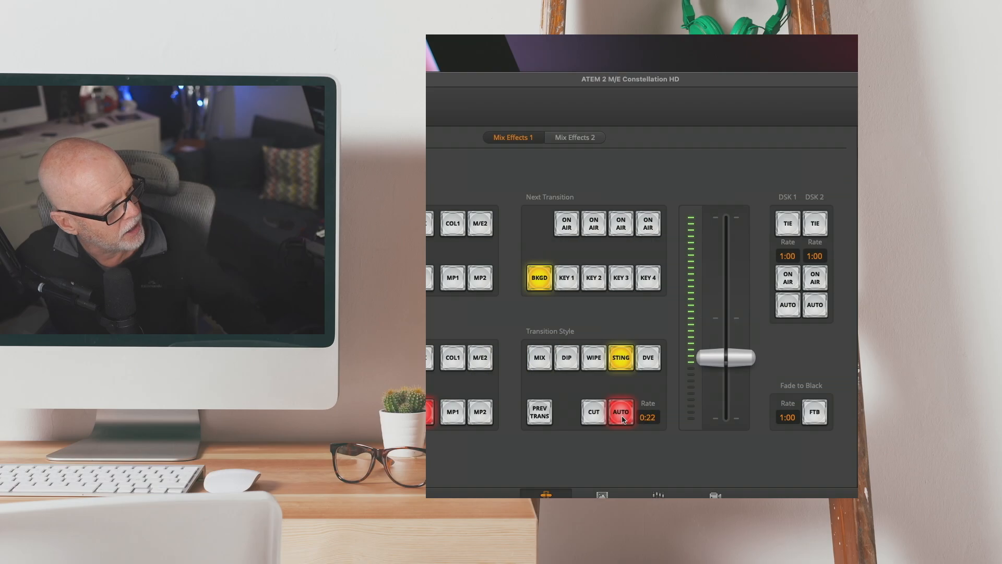
{"action": "left_click", "coordinate": [619, 412]}
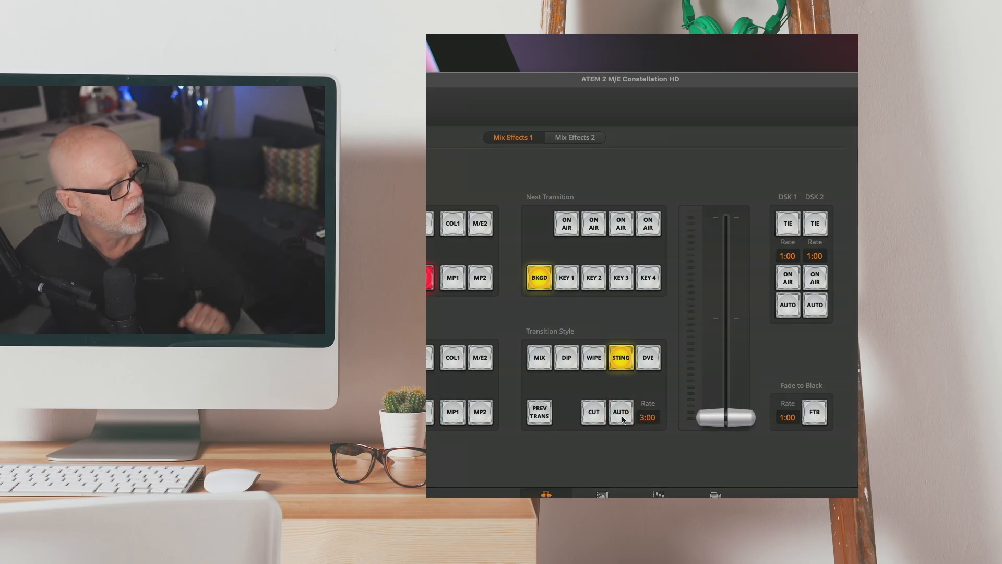